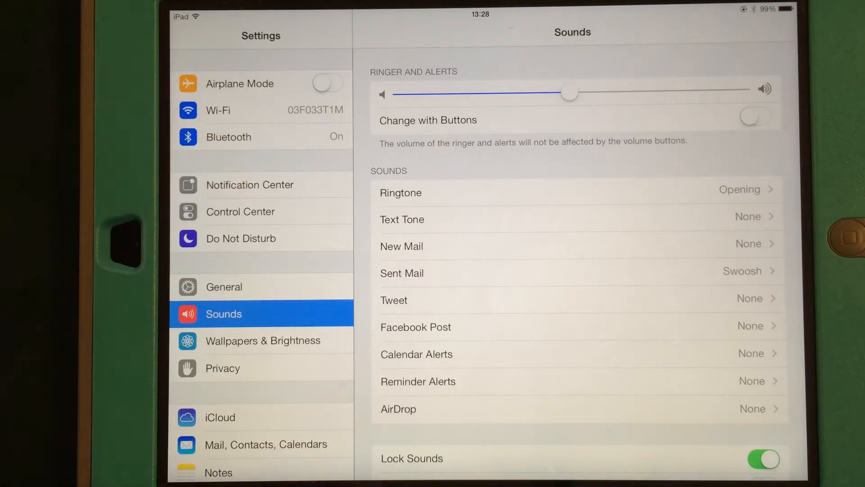
Open the Notification Center settings from the Settings sidebar.
left_click(261, 184)
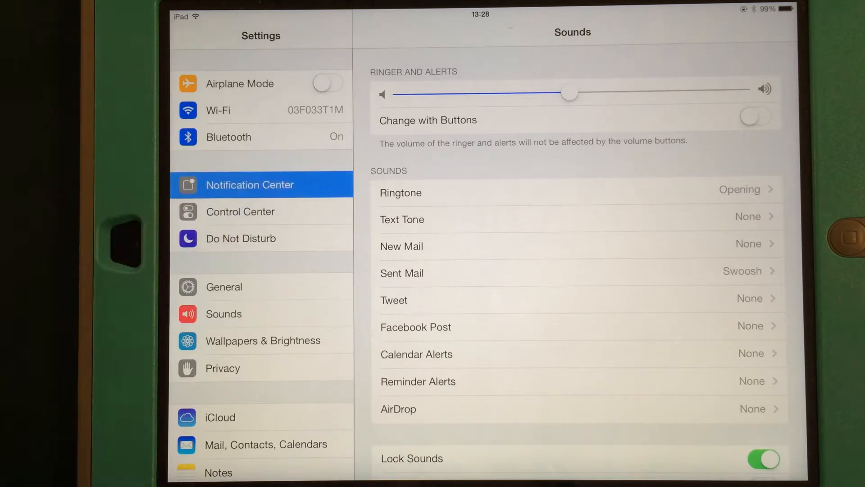
left_click(250, 185)
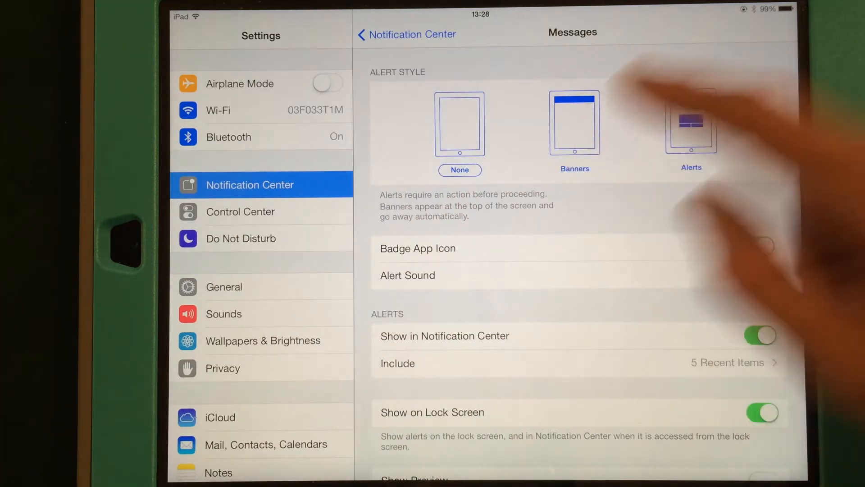
Set the Messages alert style to None and scroll down through its notification options.
left_click(574, 124)
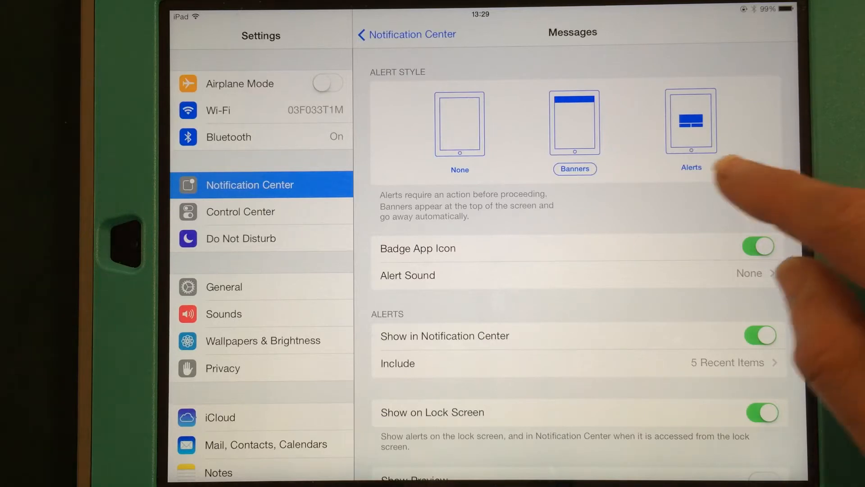
scroll("down", 3)
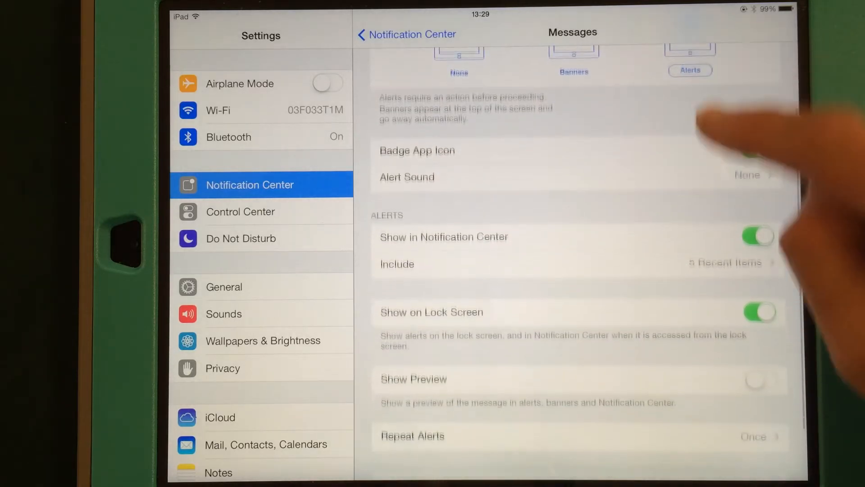
scroll("down", 3)
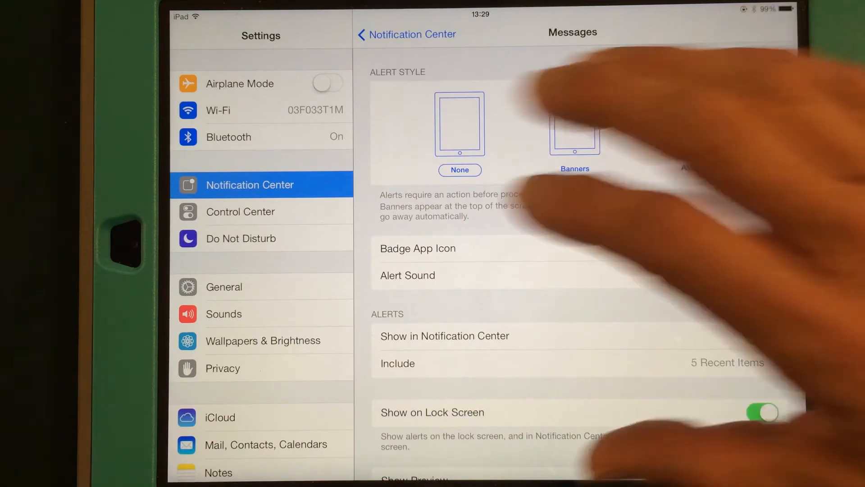
Return briefly to the iPad home screen, then reopen the Messages Alert Sound list.
key("home")
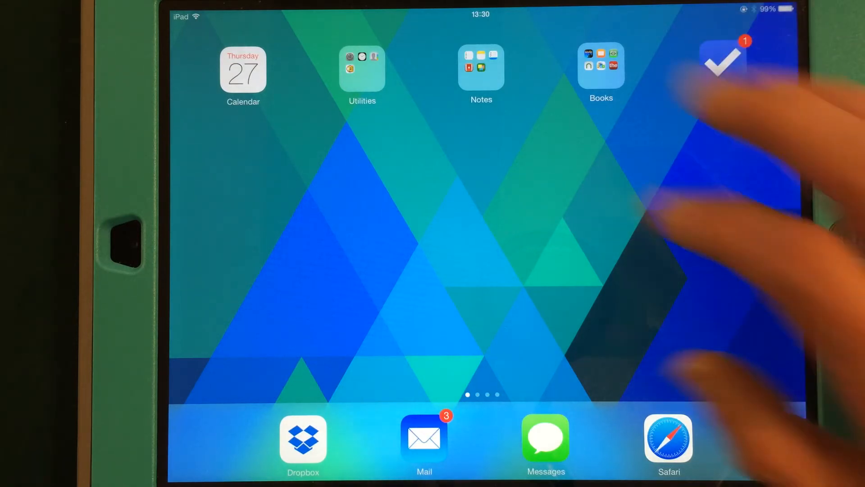
left_click(362, 68)
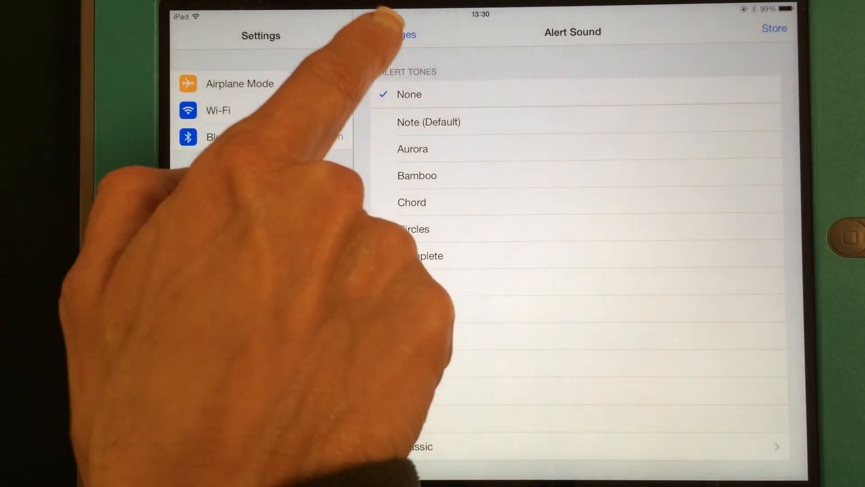
Confirm Alert Sound is None and go back to the Messages notification page.
left_click(403, 34)
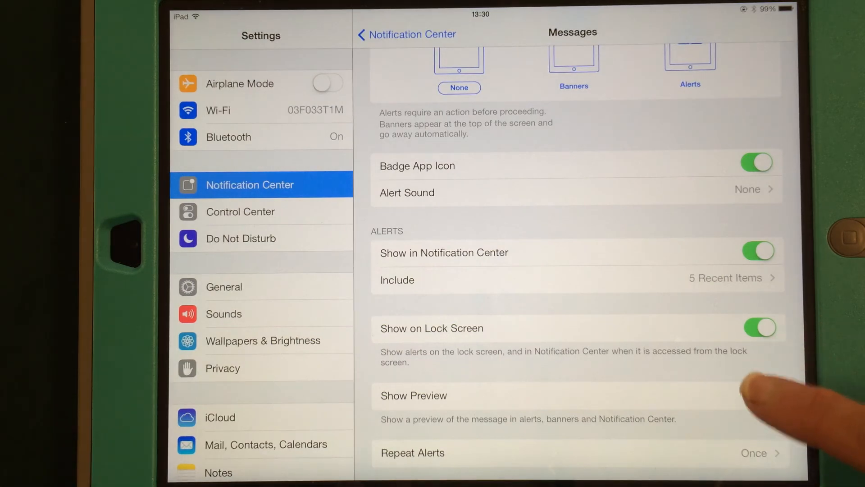
Review the Messages settings, then go back to the Notification Center app list.
scroll("down", 3)
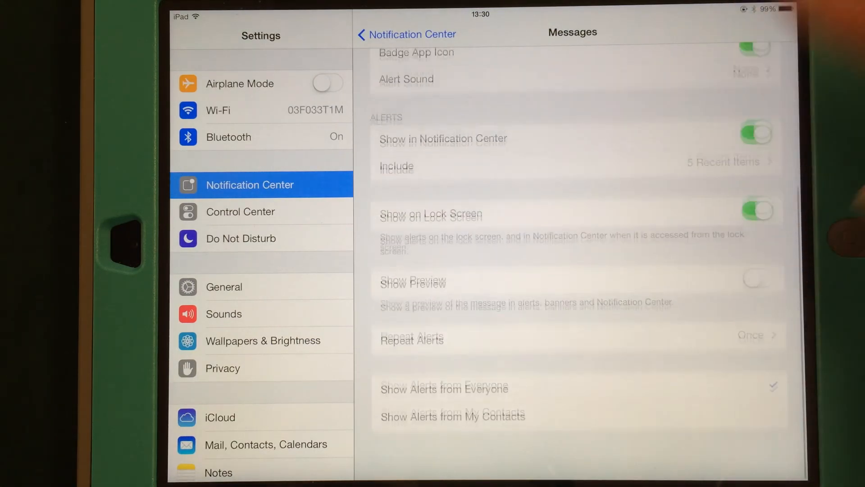
scroll("up", 3)
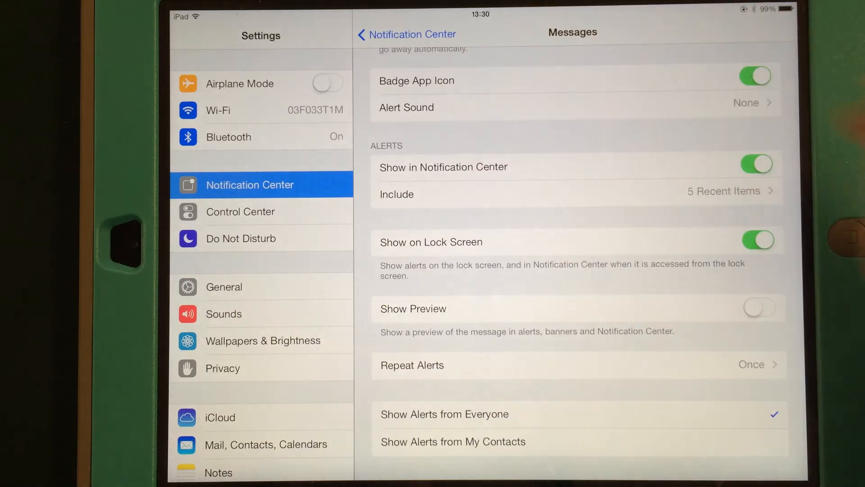
scroll("down", 3)
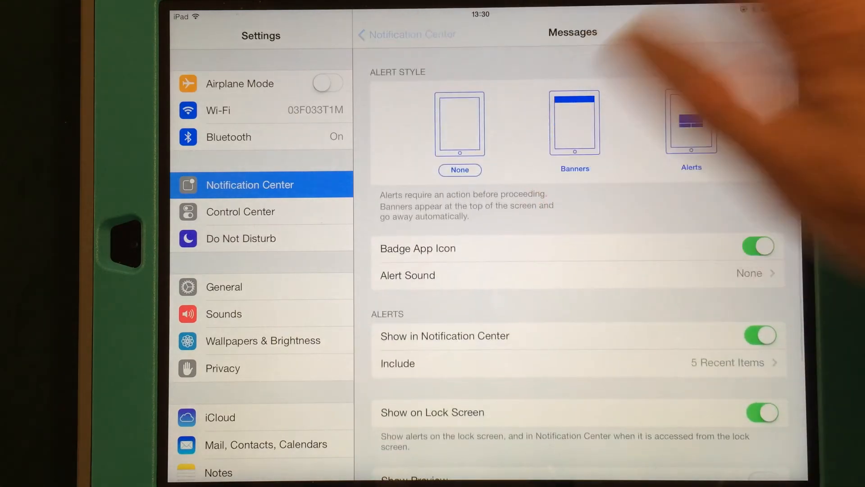
left_click(405, 35)
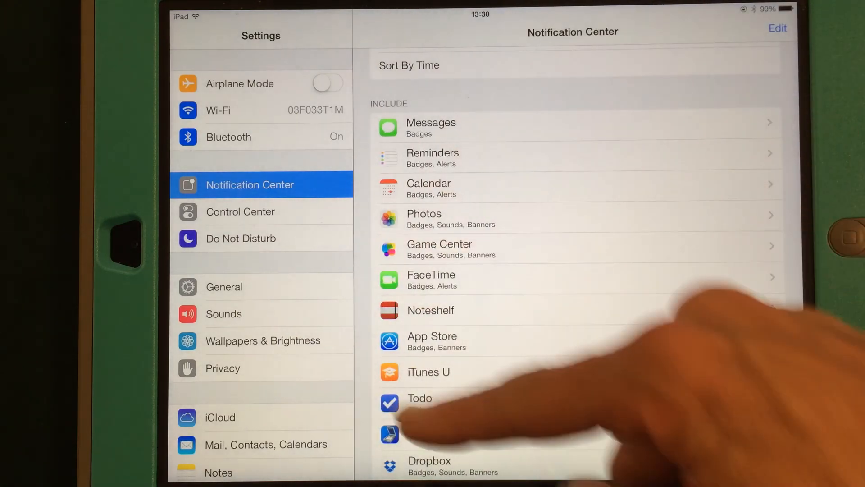